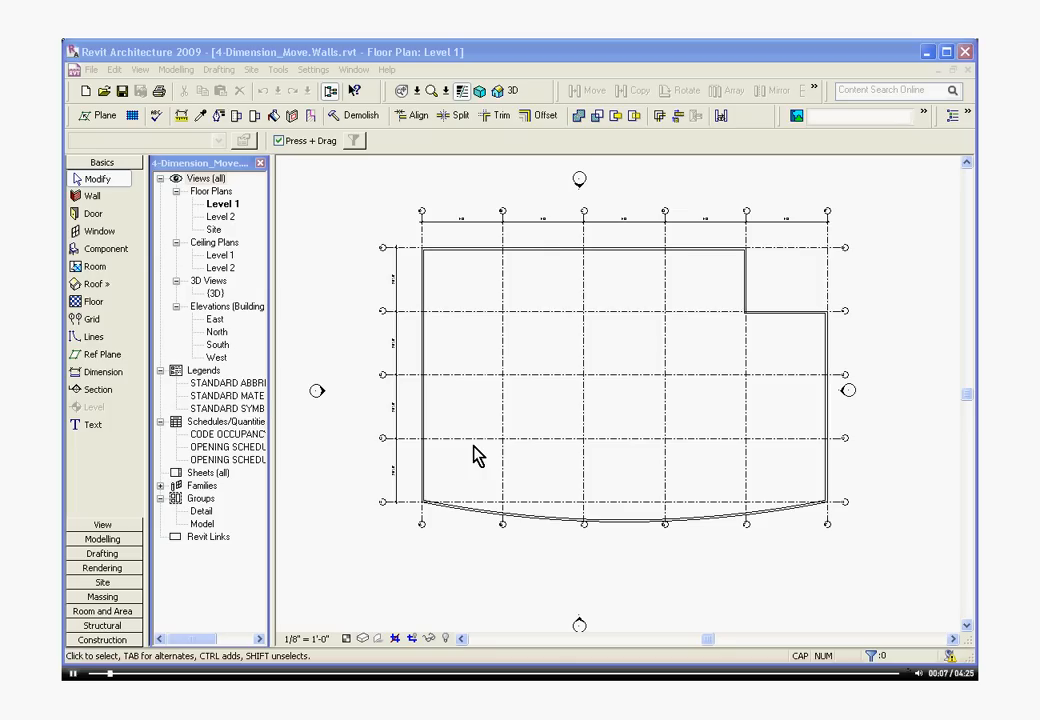
mouse_move(350, 265)
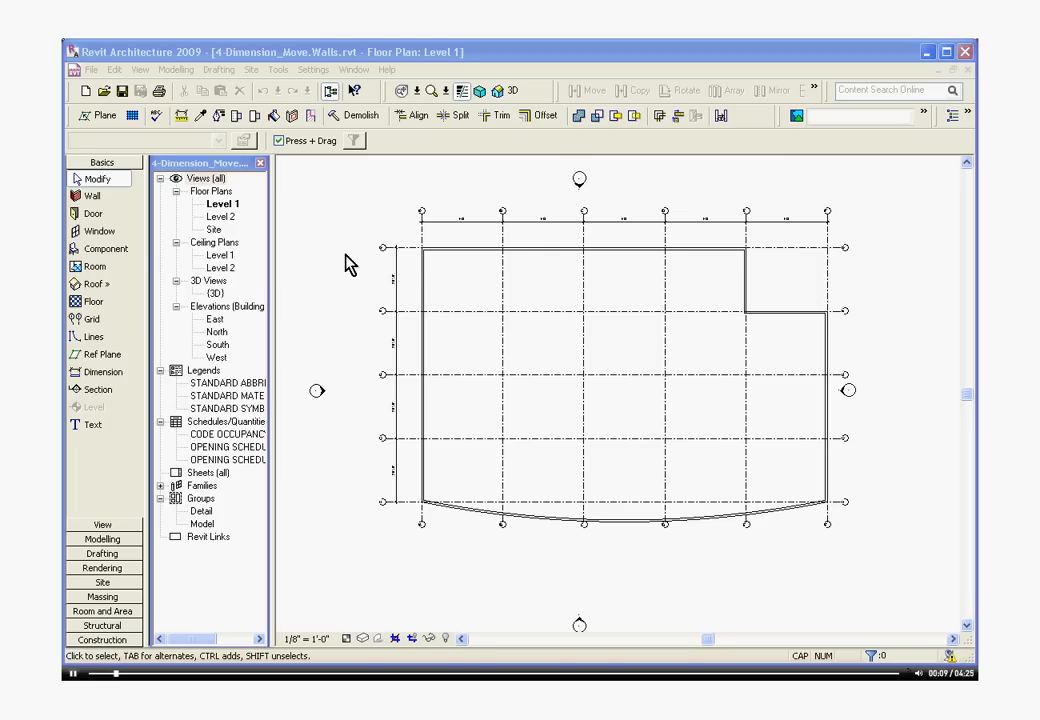
mouse_move(545, 188)
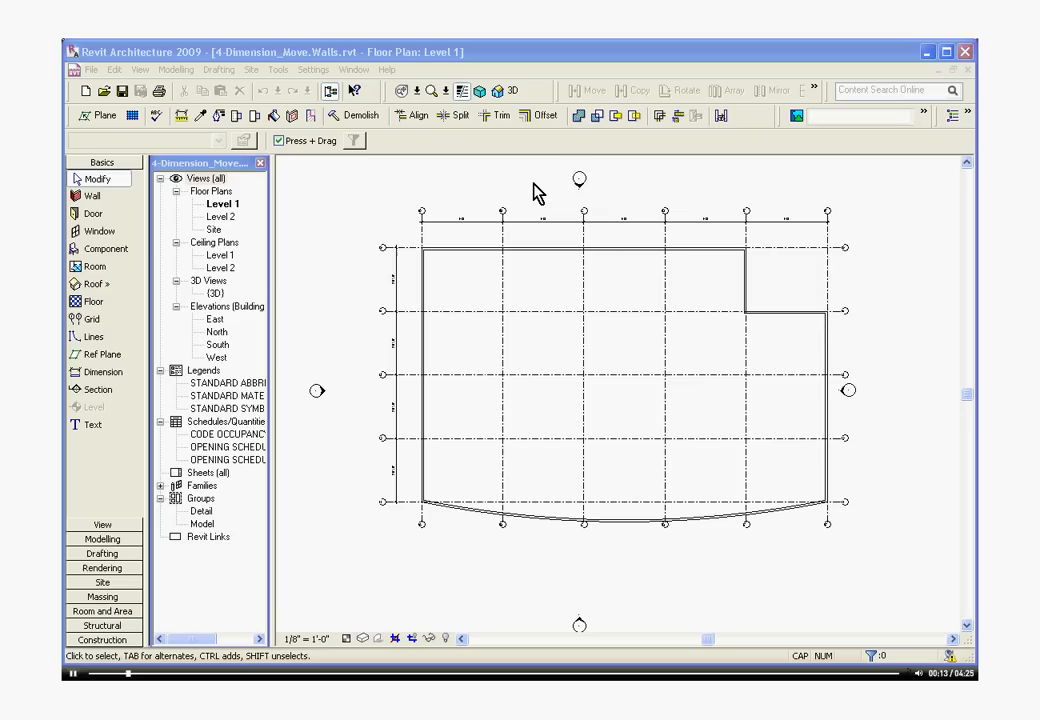
mouse_move(303, 228)
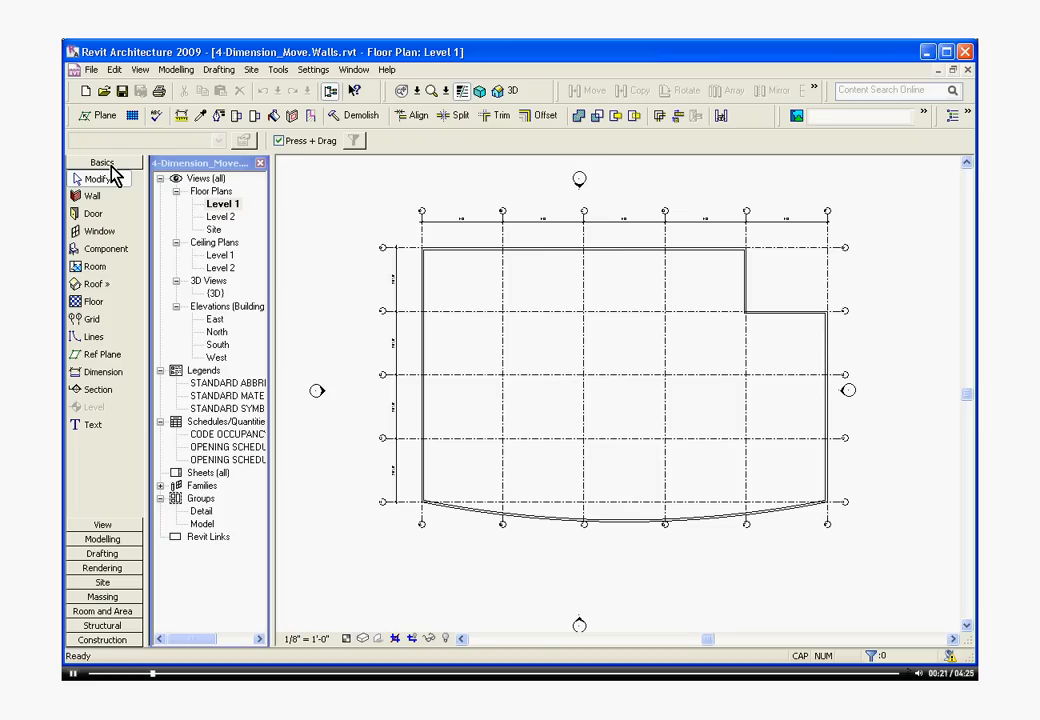
Draw an Int - HM 3 5/8" - GYP partition wall from the north wall down to grid 4.
click(91, 195)
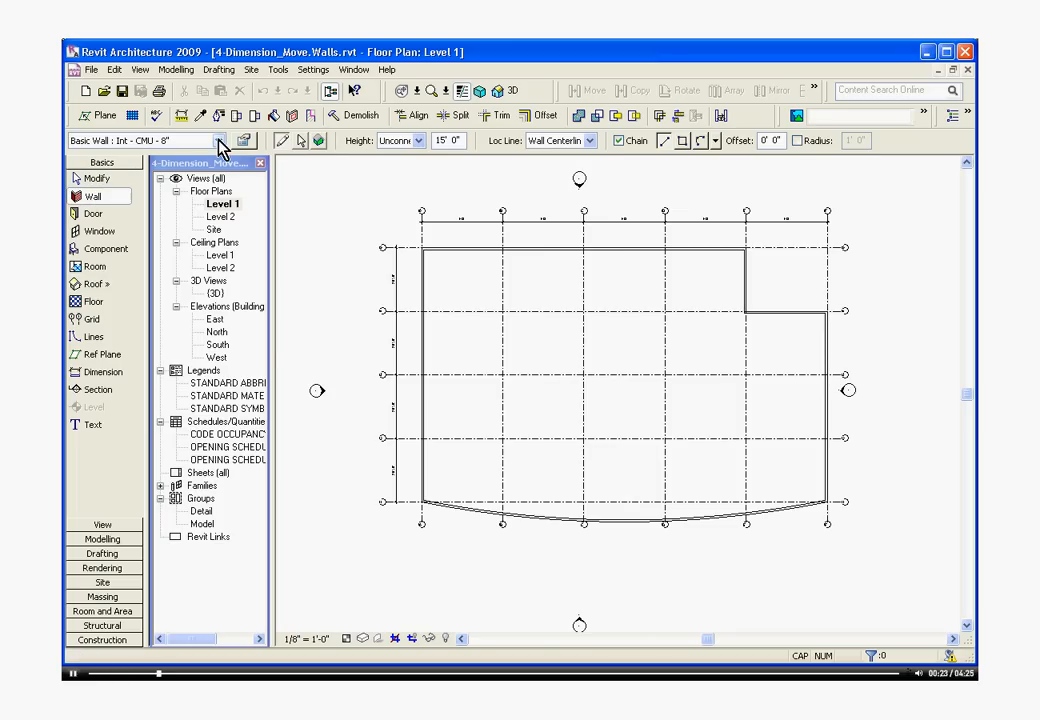
click(217, 140)
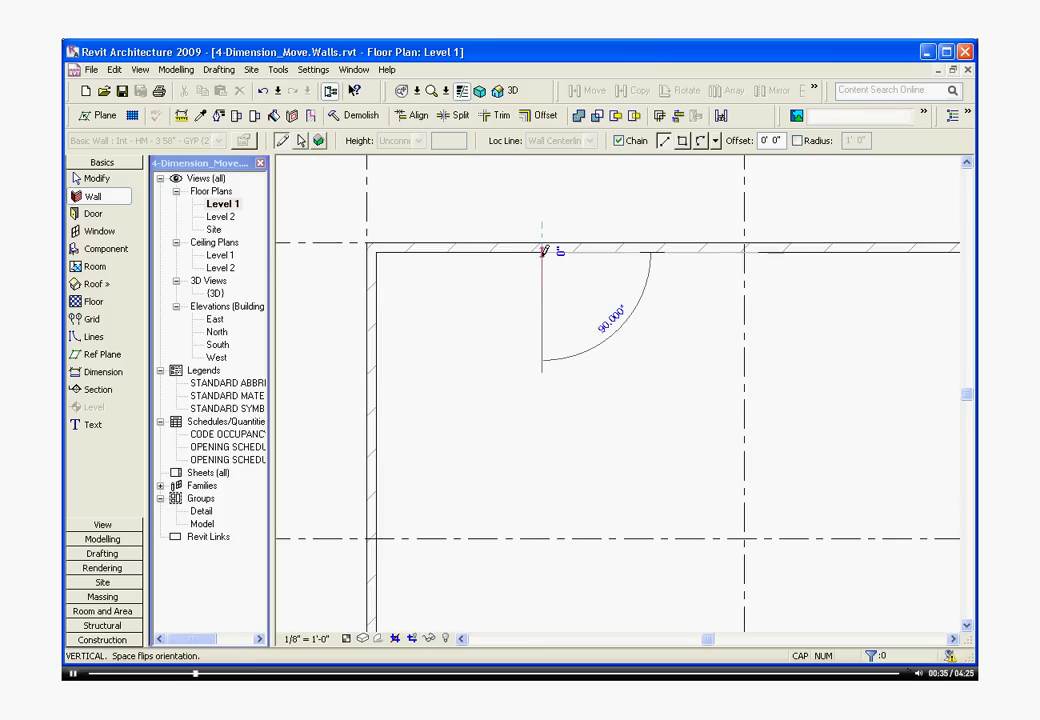
drag(540, 250, 544, 505)
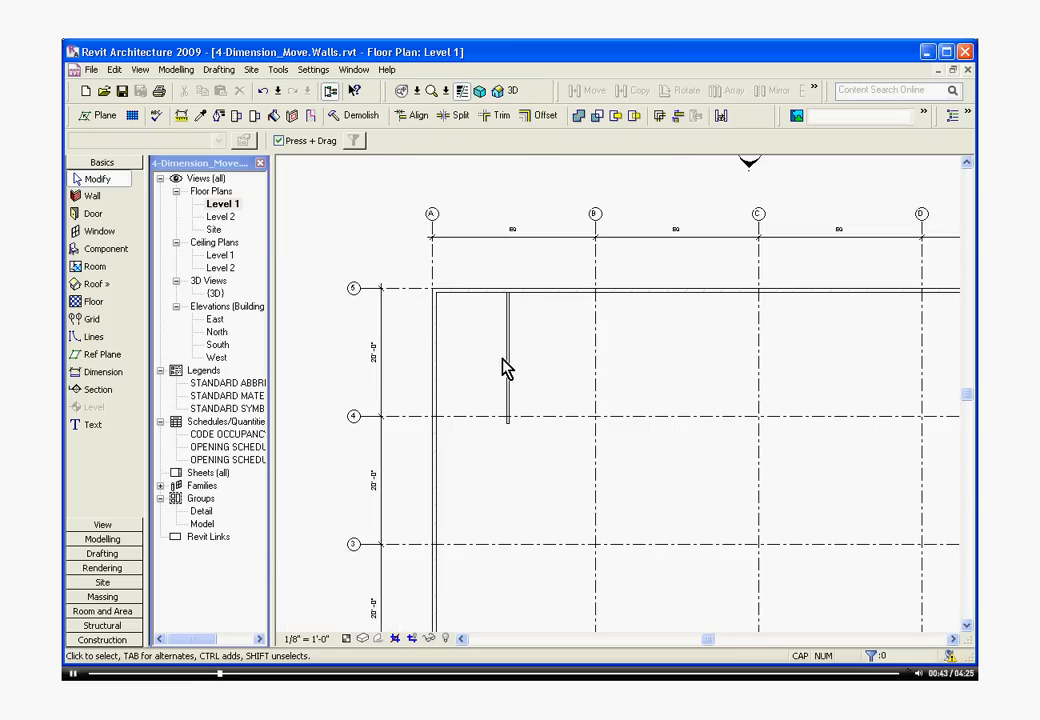
Select the new partition wall to show its temporary dimensions.
click(507, 360)
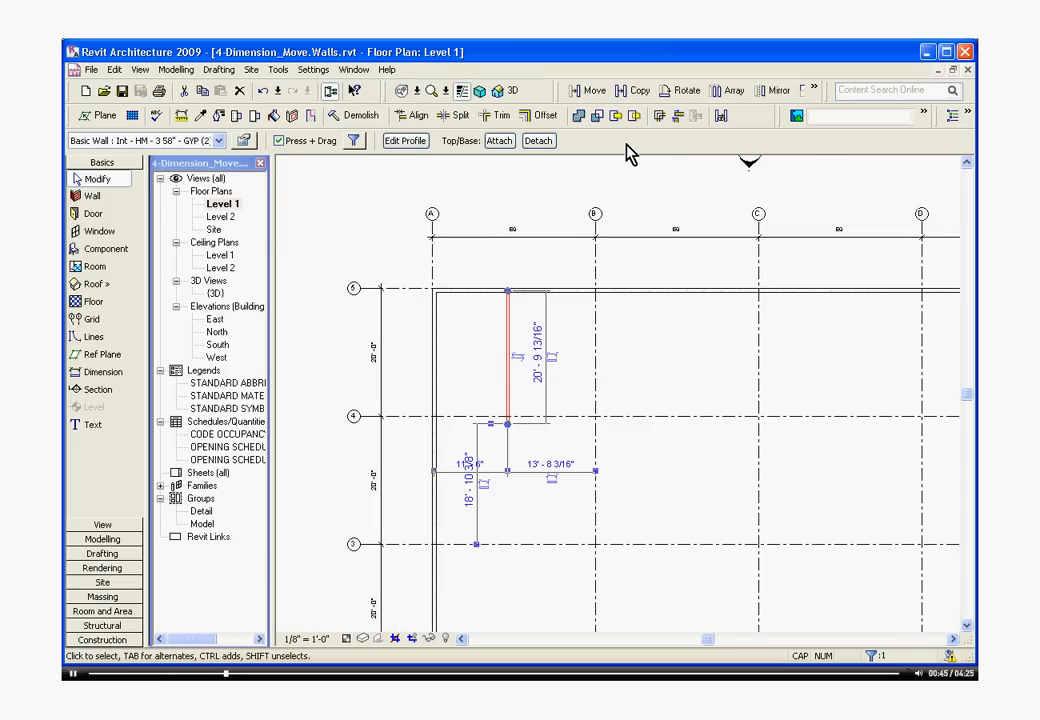
mouse_move(637, 90)
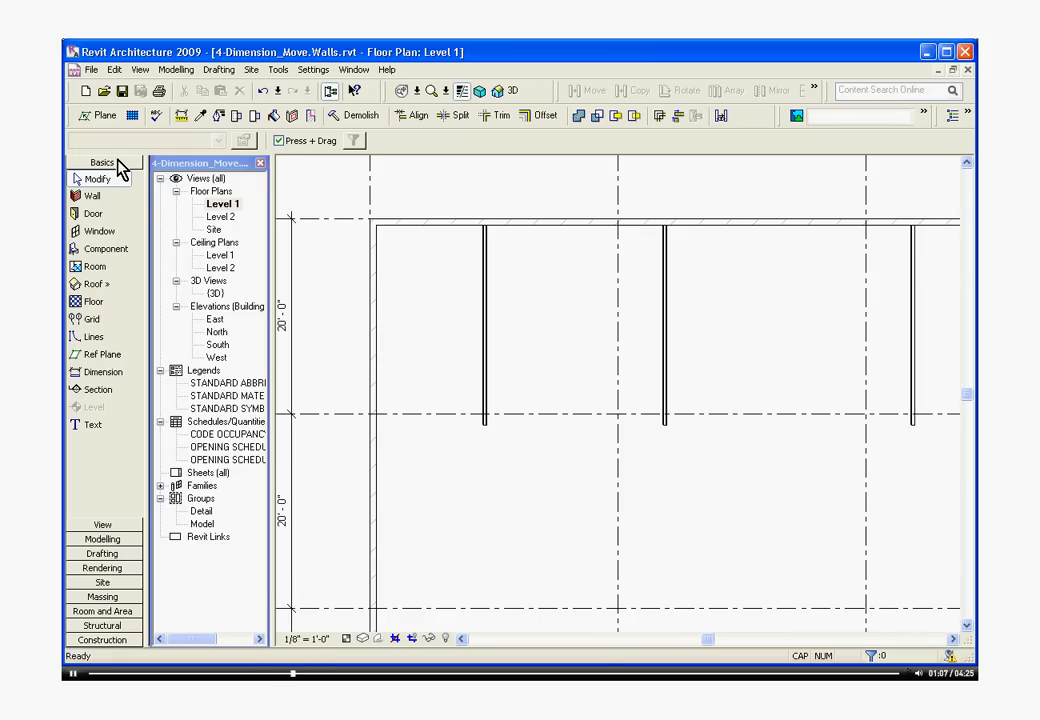
Place an 11'-7 3/8" dimension from the west wall to the first partition wall below grid 4.
click(102, 372)
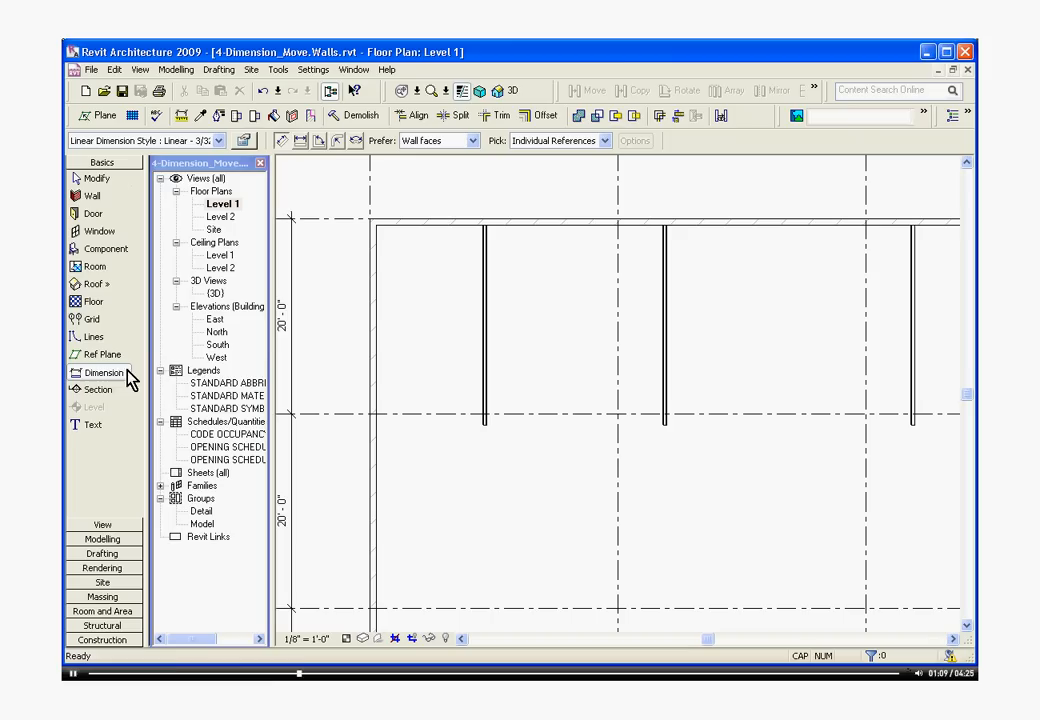
click(103, 372)
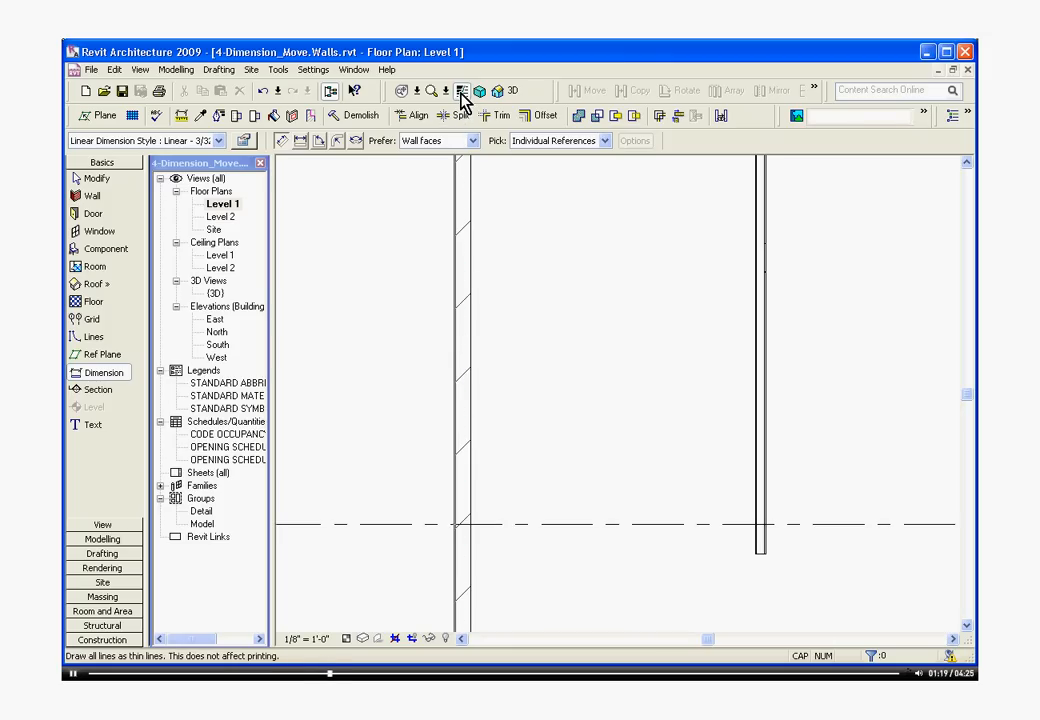
mouse_move(462, 91)
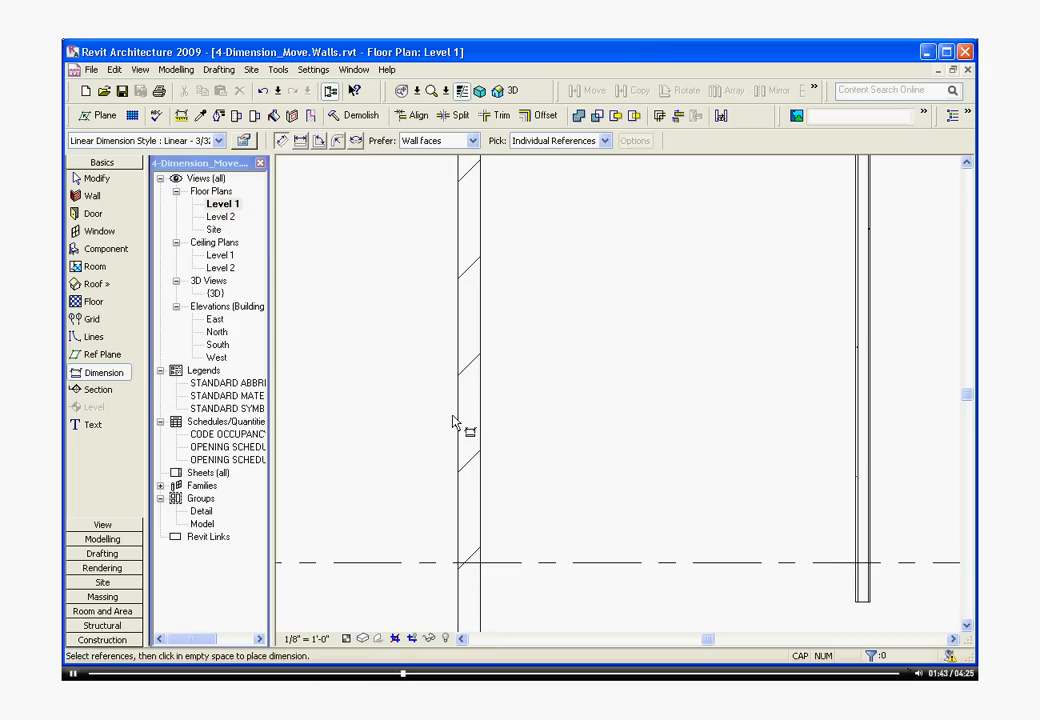
mouse_move(460, 430)
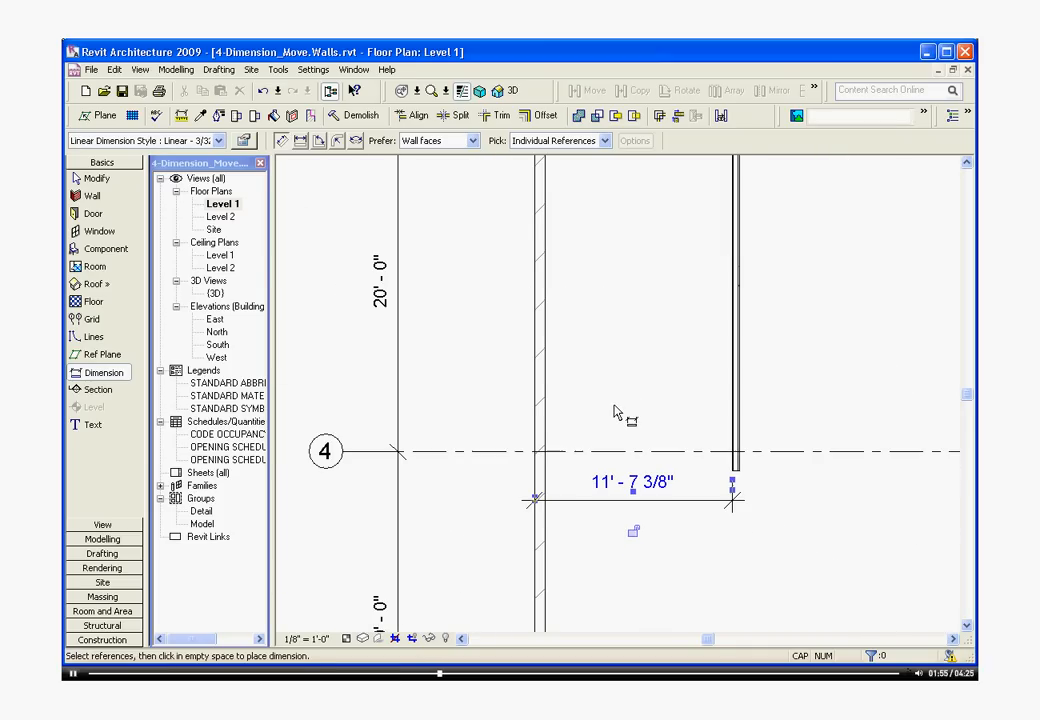
click(97, 178)
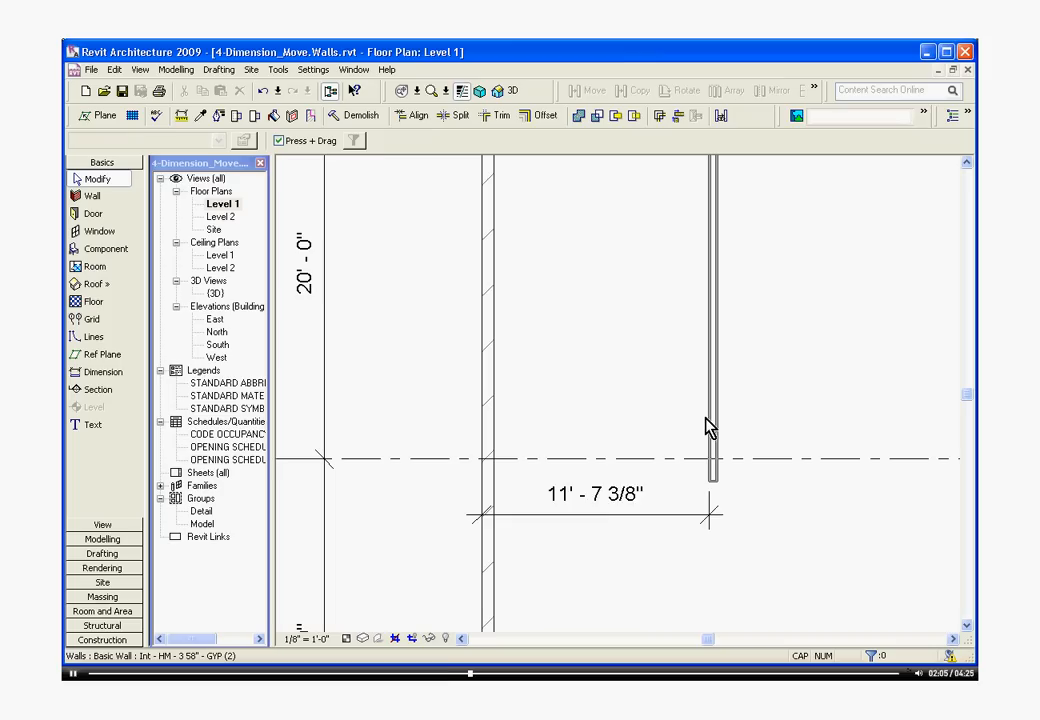
Move the first partition wall by setting its temporary dimension to 15'-0".
click(712, 320)
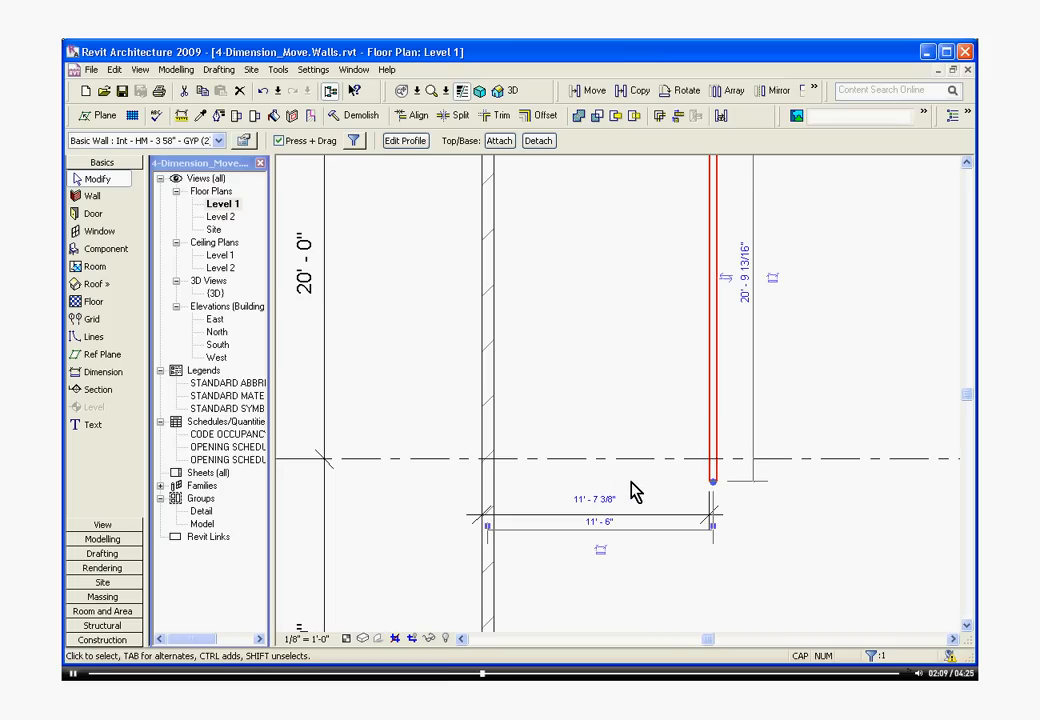
mouse_move(648, 505)
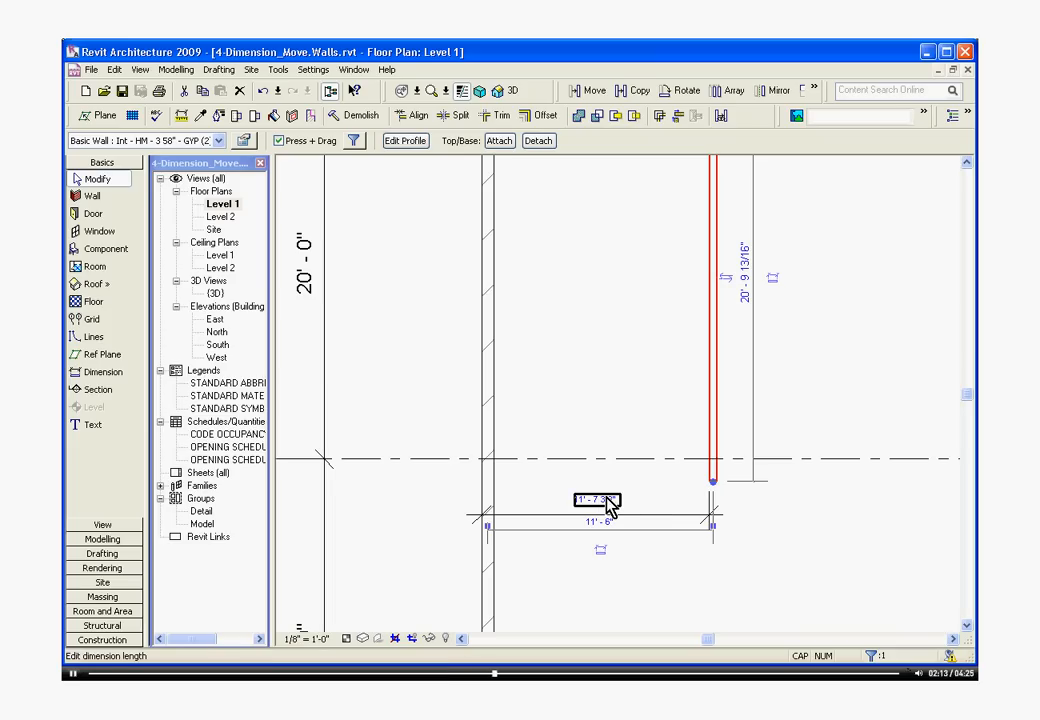
text(11' 7 3/4")
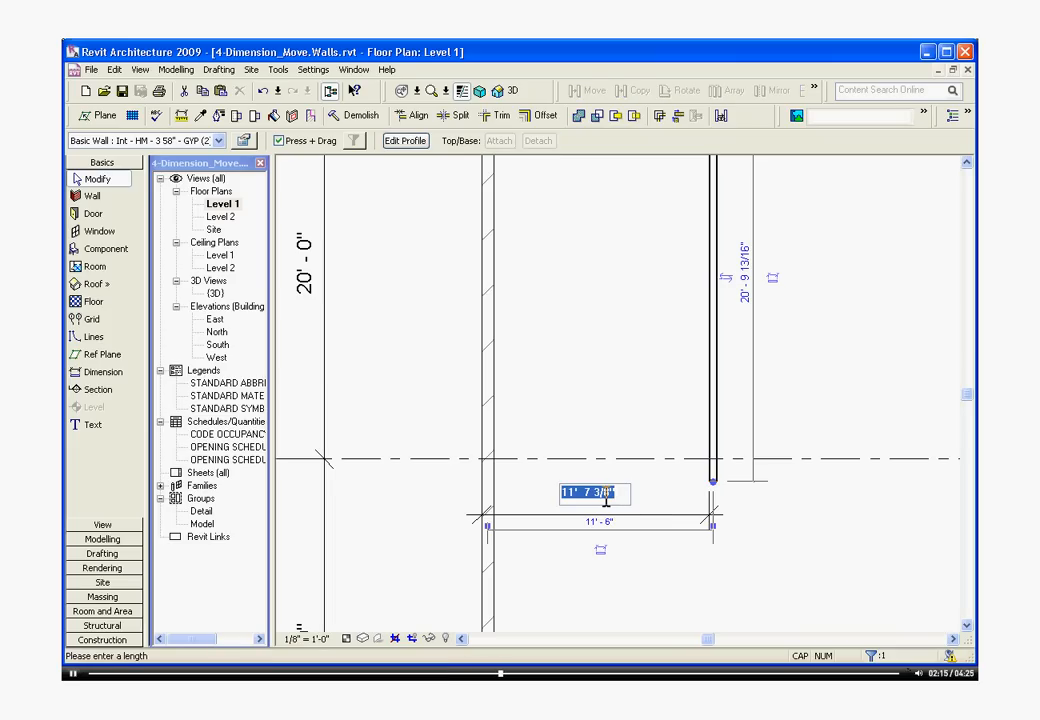
text(15)
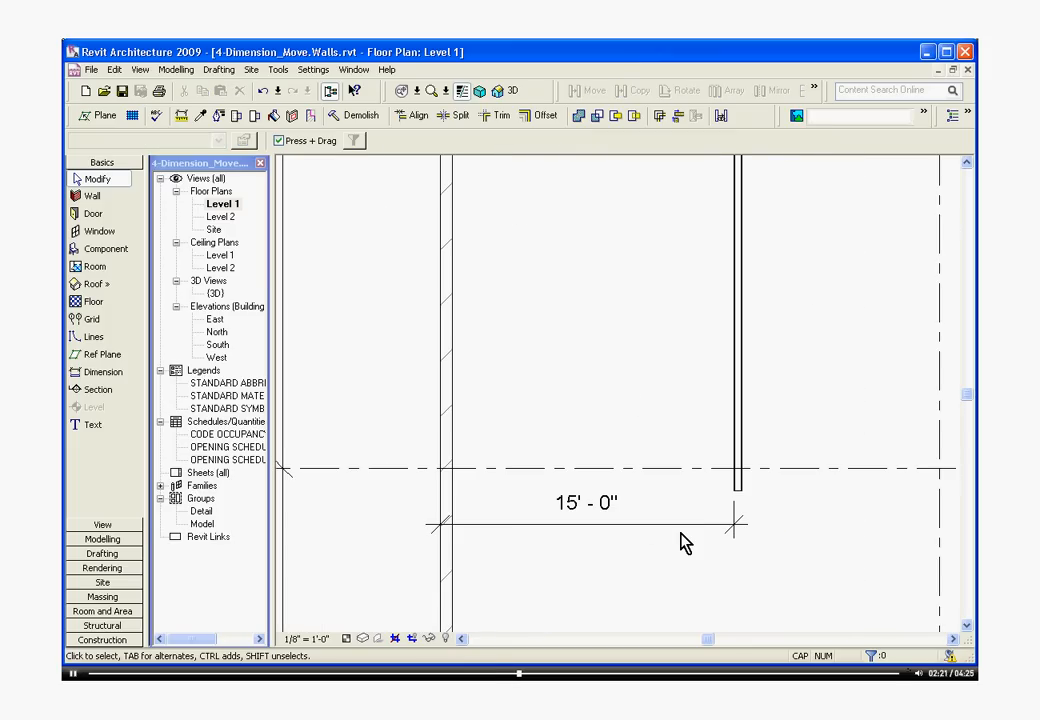
mouse_move(668, 555)
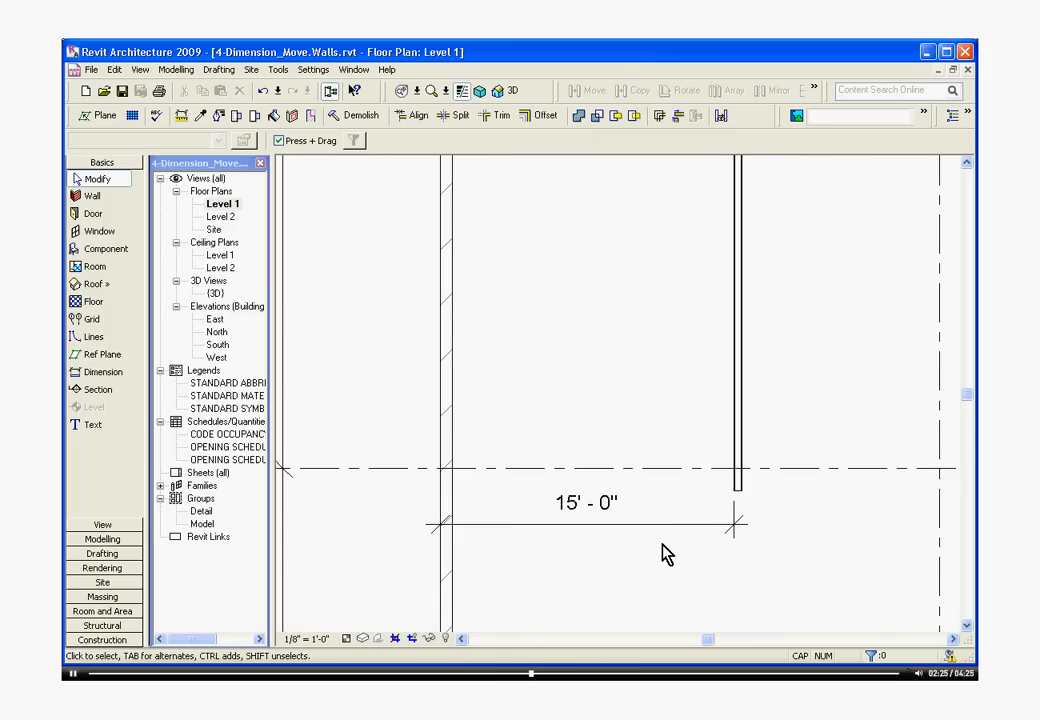
click(585, 502)
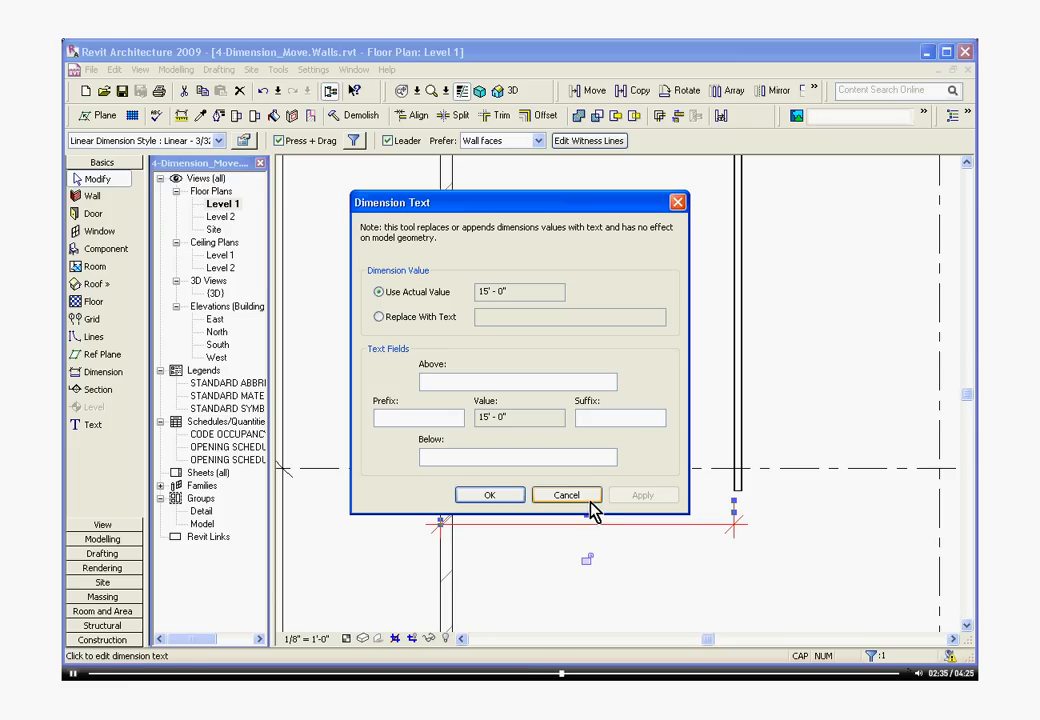
click(566, 495)
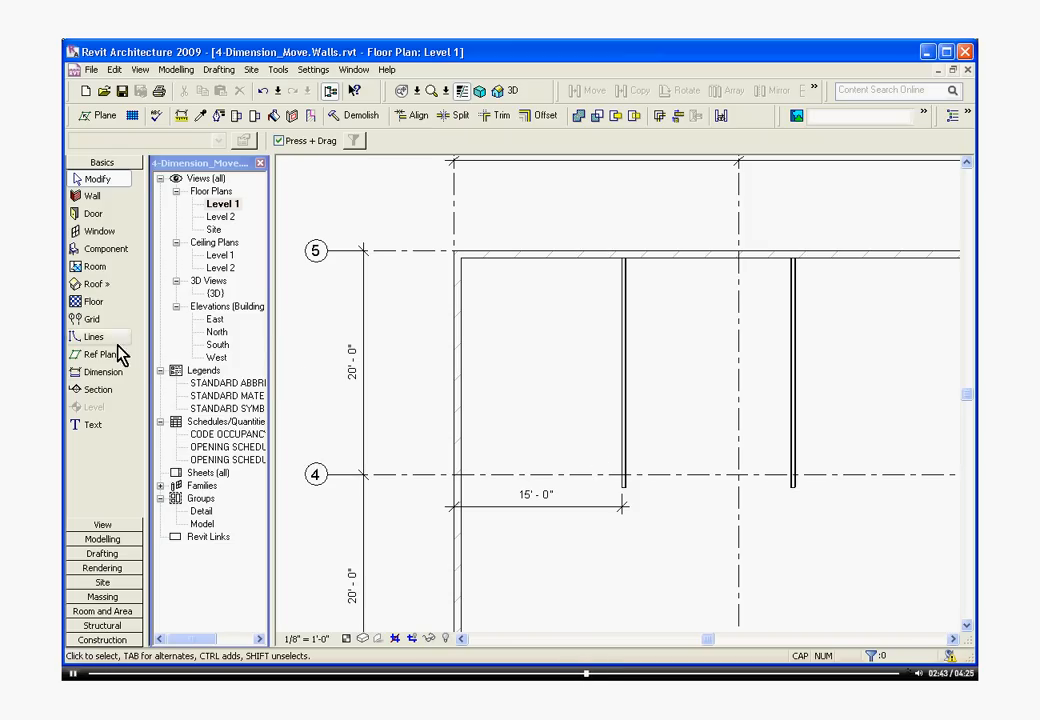
Add a 15'-1 3/8" dimension between the first and second partition walls.
click(102, 372)
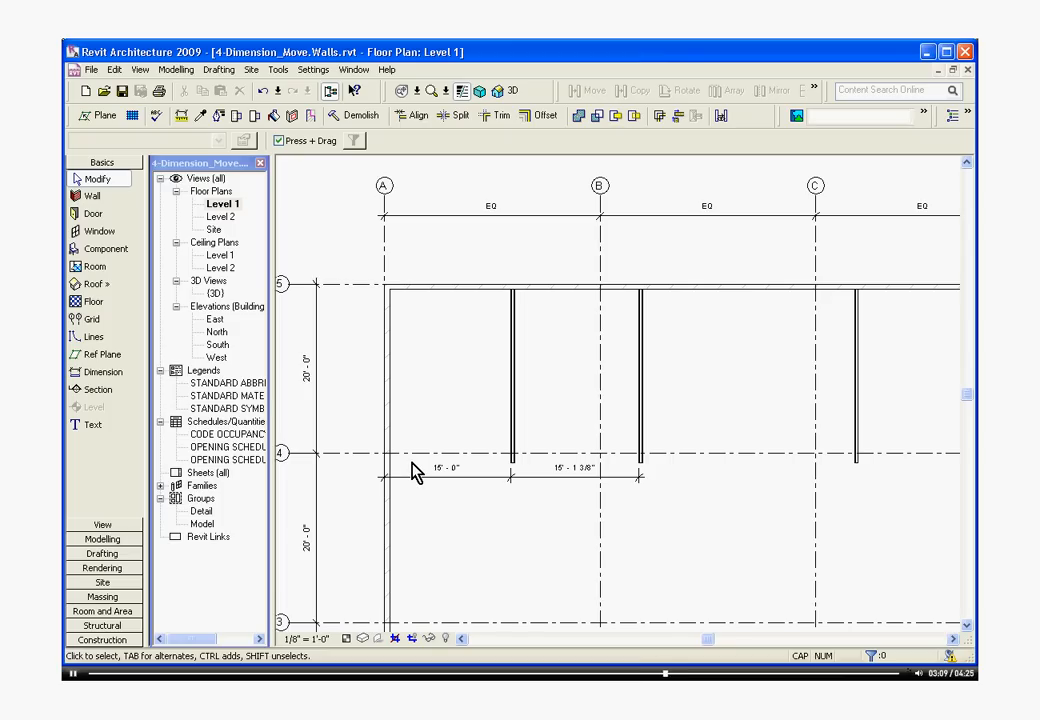
mouse_move(382, 472)
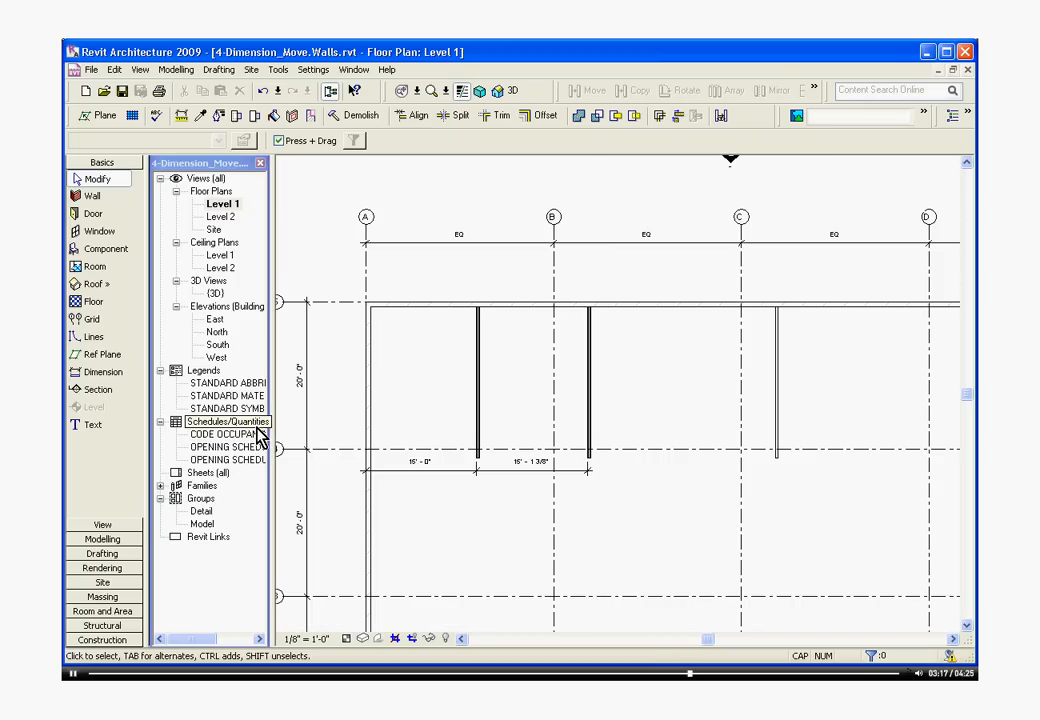
click(228, 434)
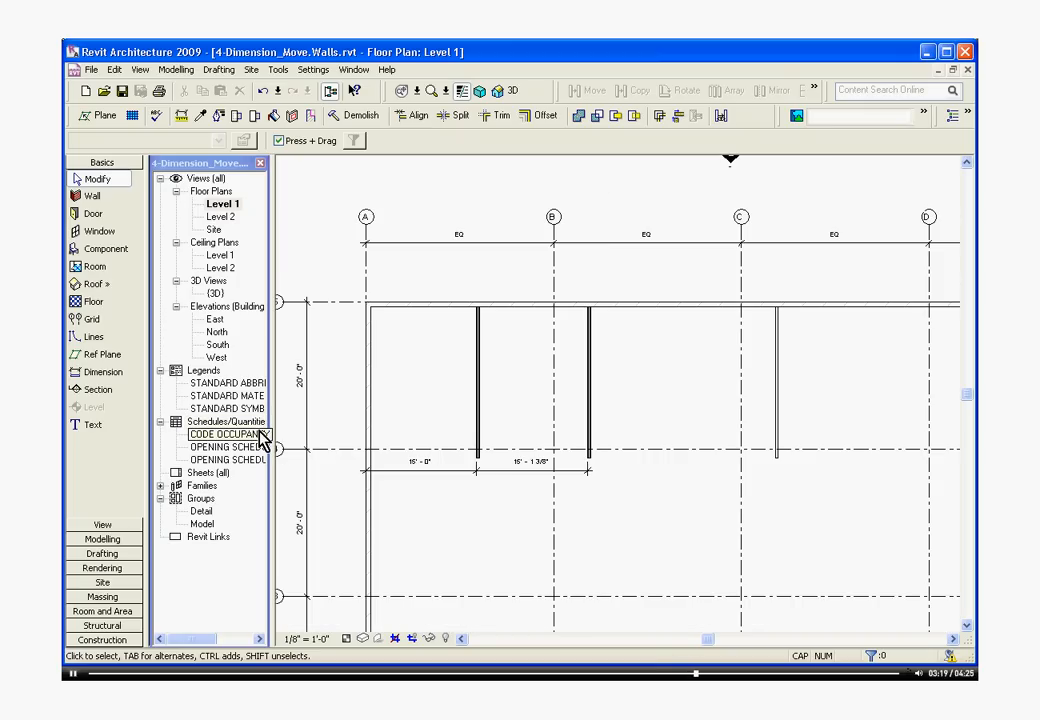
mouse_move(305, 450)
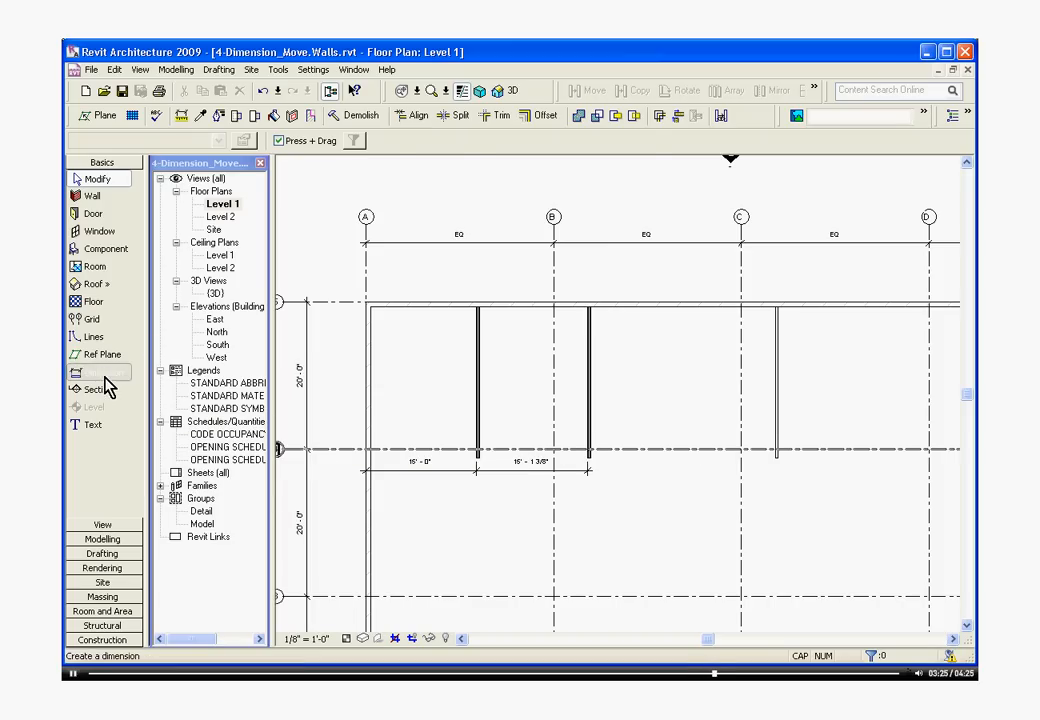
Start the Dimension tool for a chain across the west wall and partitions.
click(96, 372)
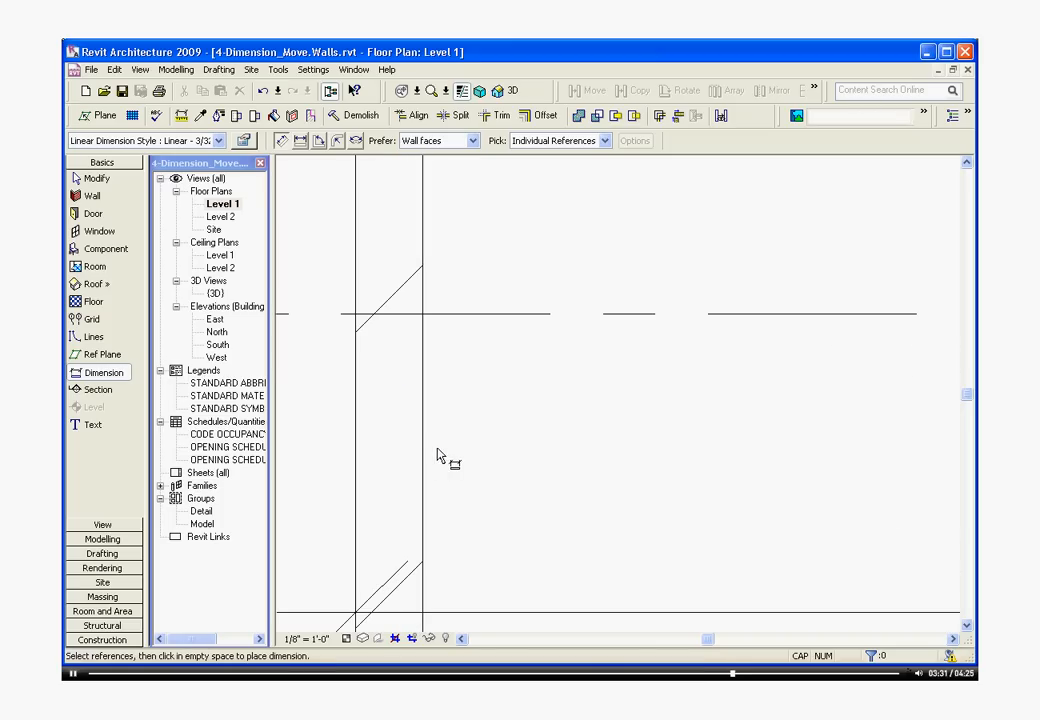
mouse_move(437, 455)
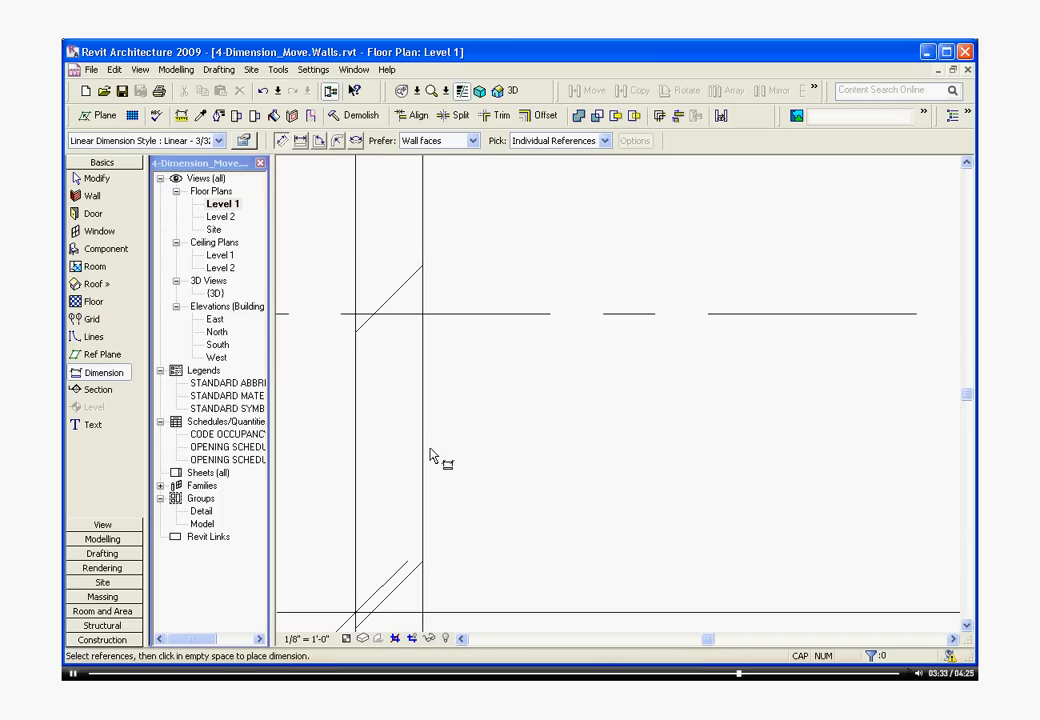
mouse_move(424, 450)
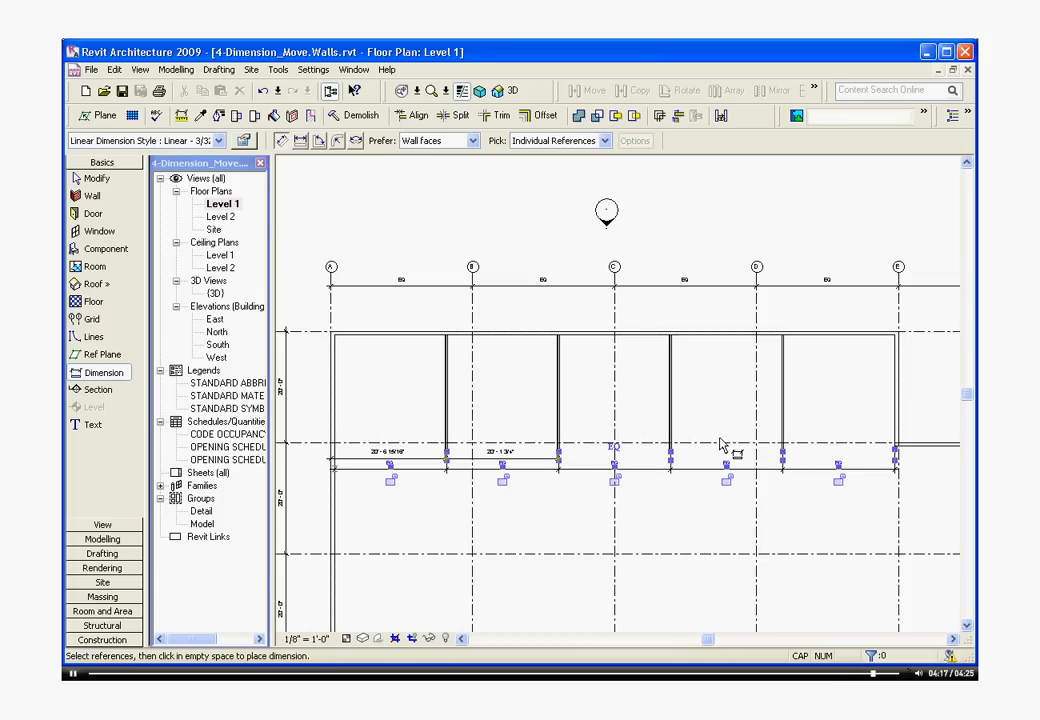
mouse_move(453, 427)
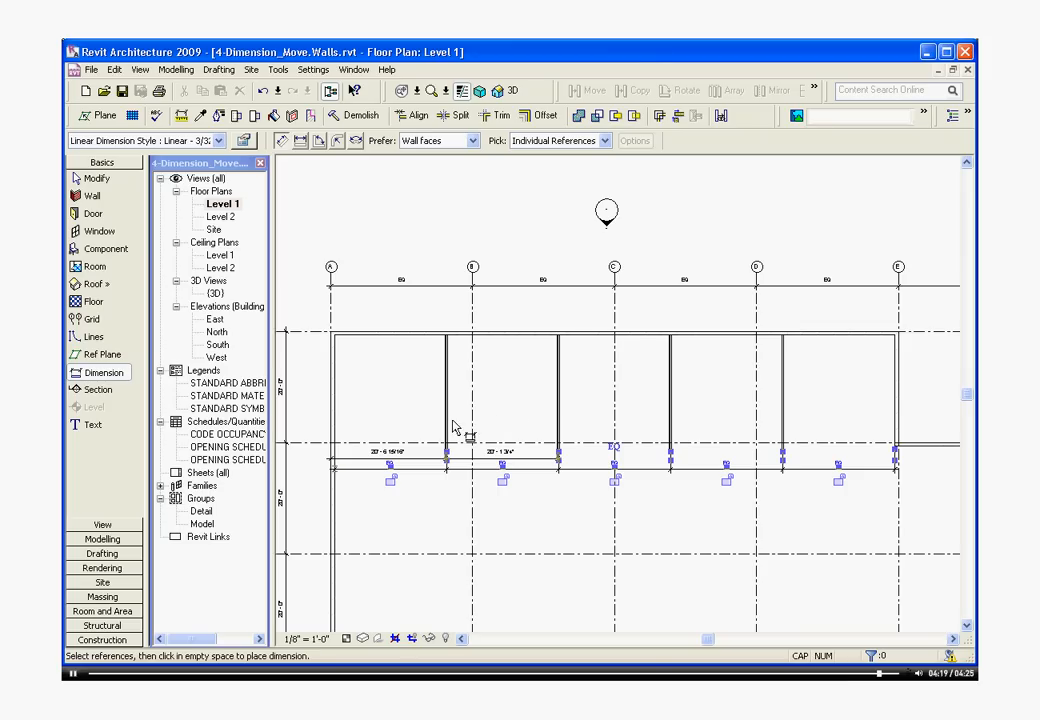